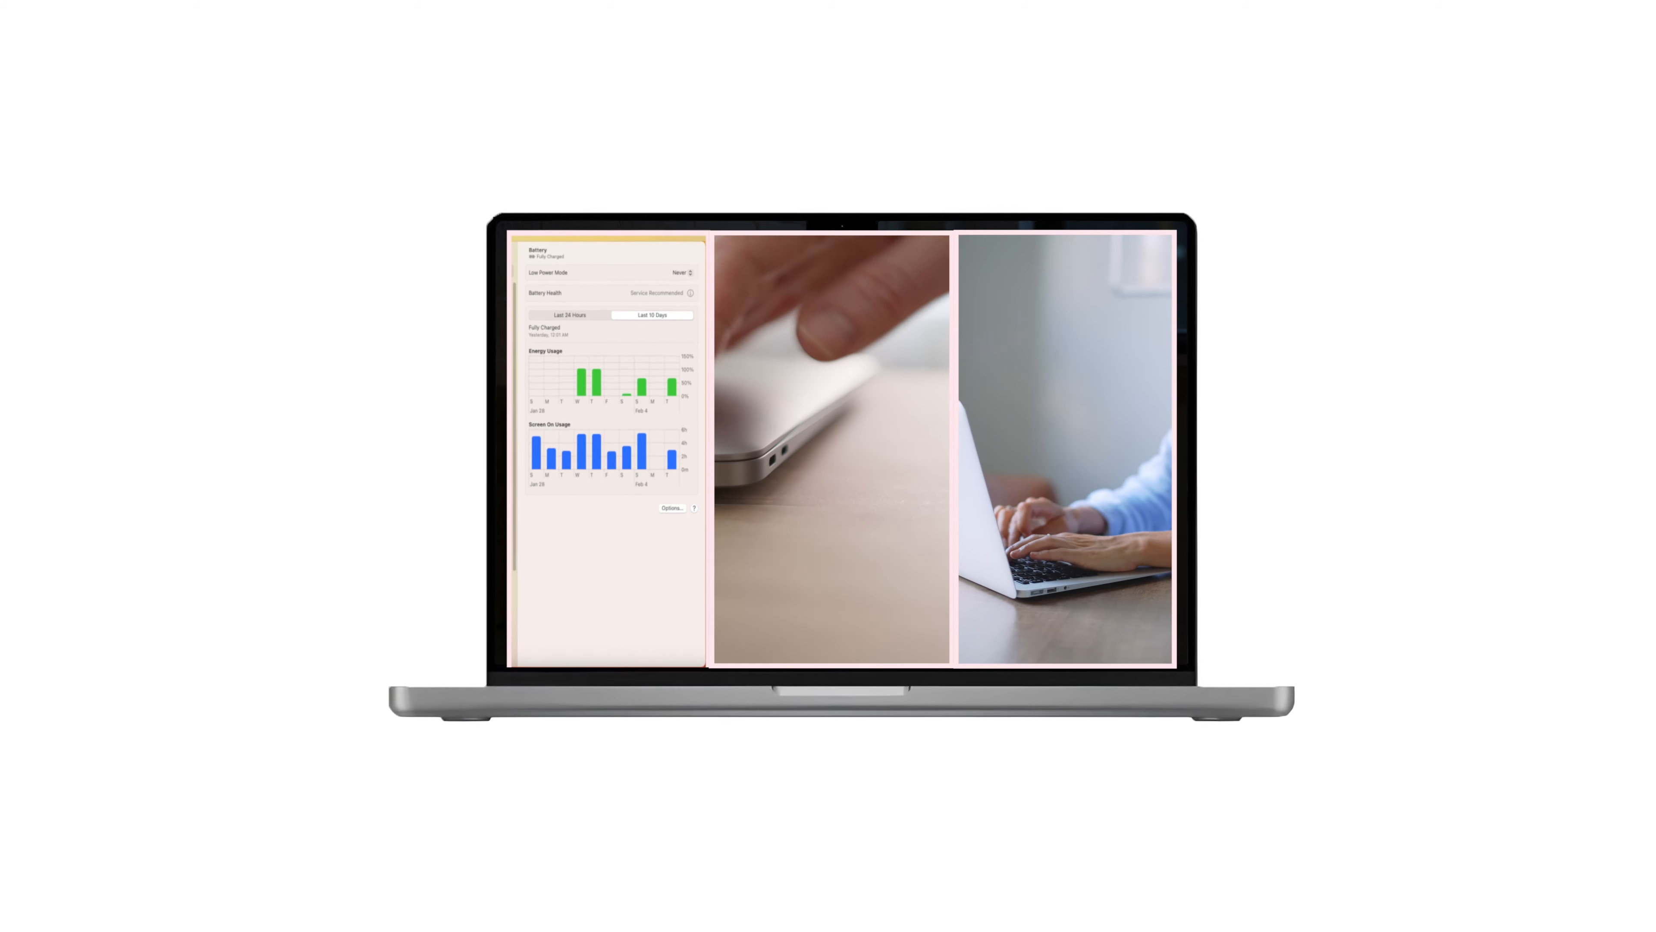
# - Reach the Battery Health details in System Settings' Battery page
pyautogui.click(550, 301)
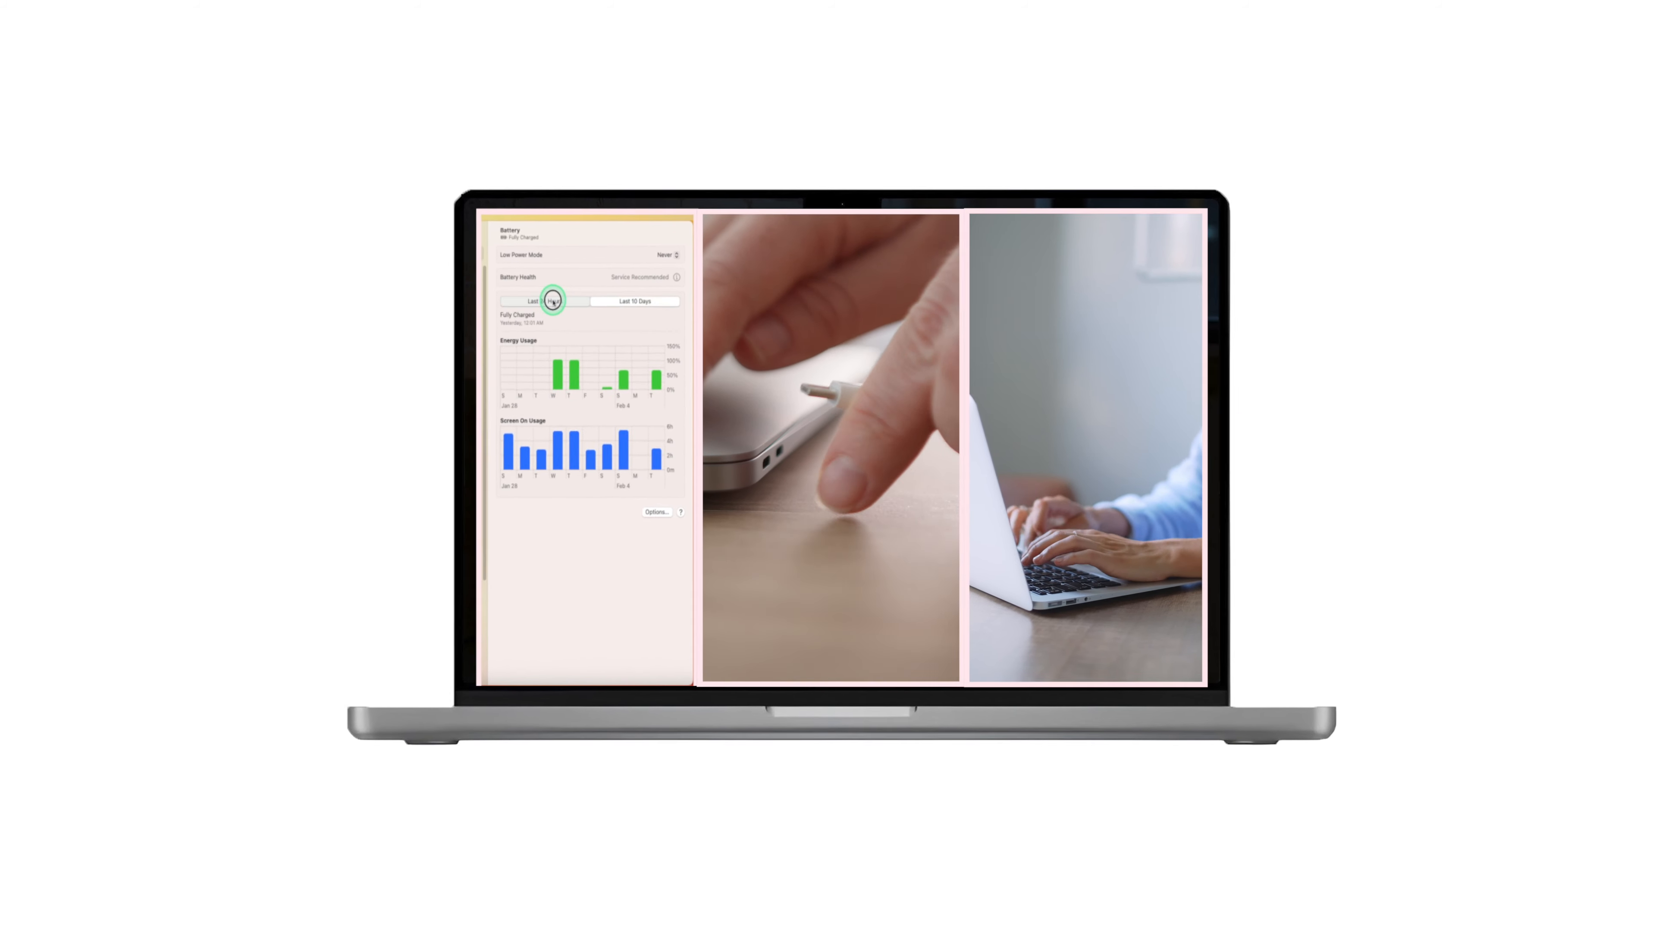
pyautogui.click(531, 301)
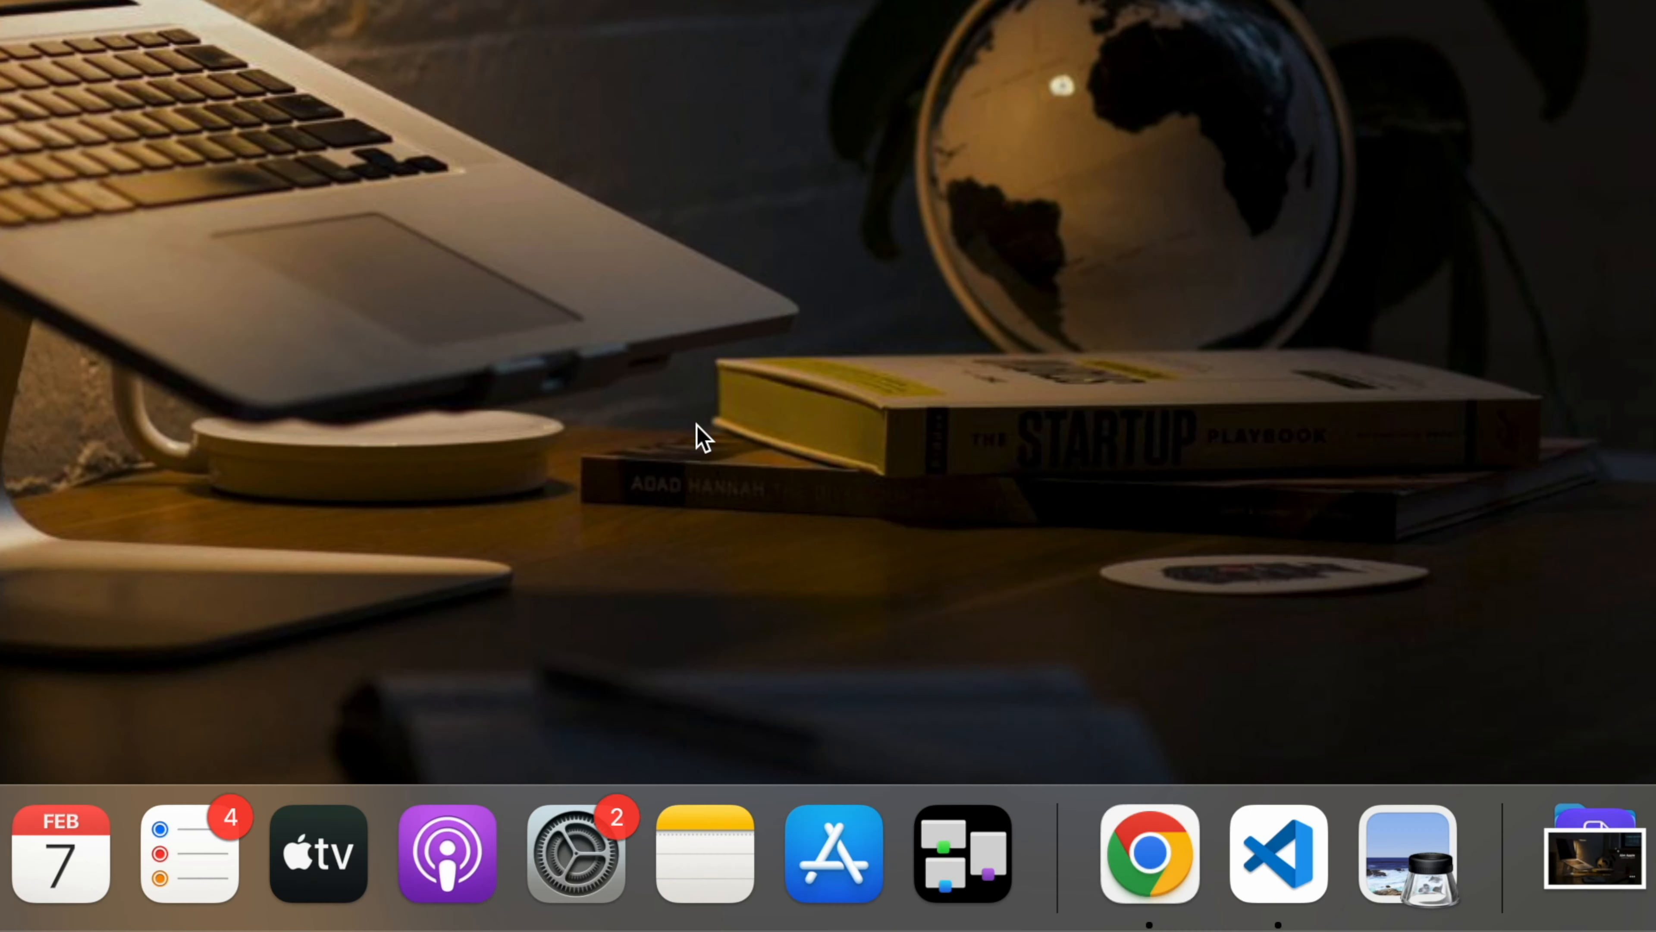
pyautogui.click(576, 853)
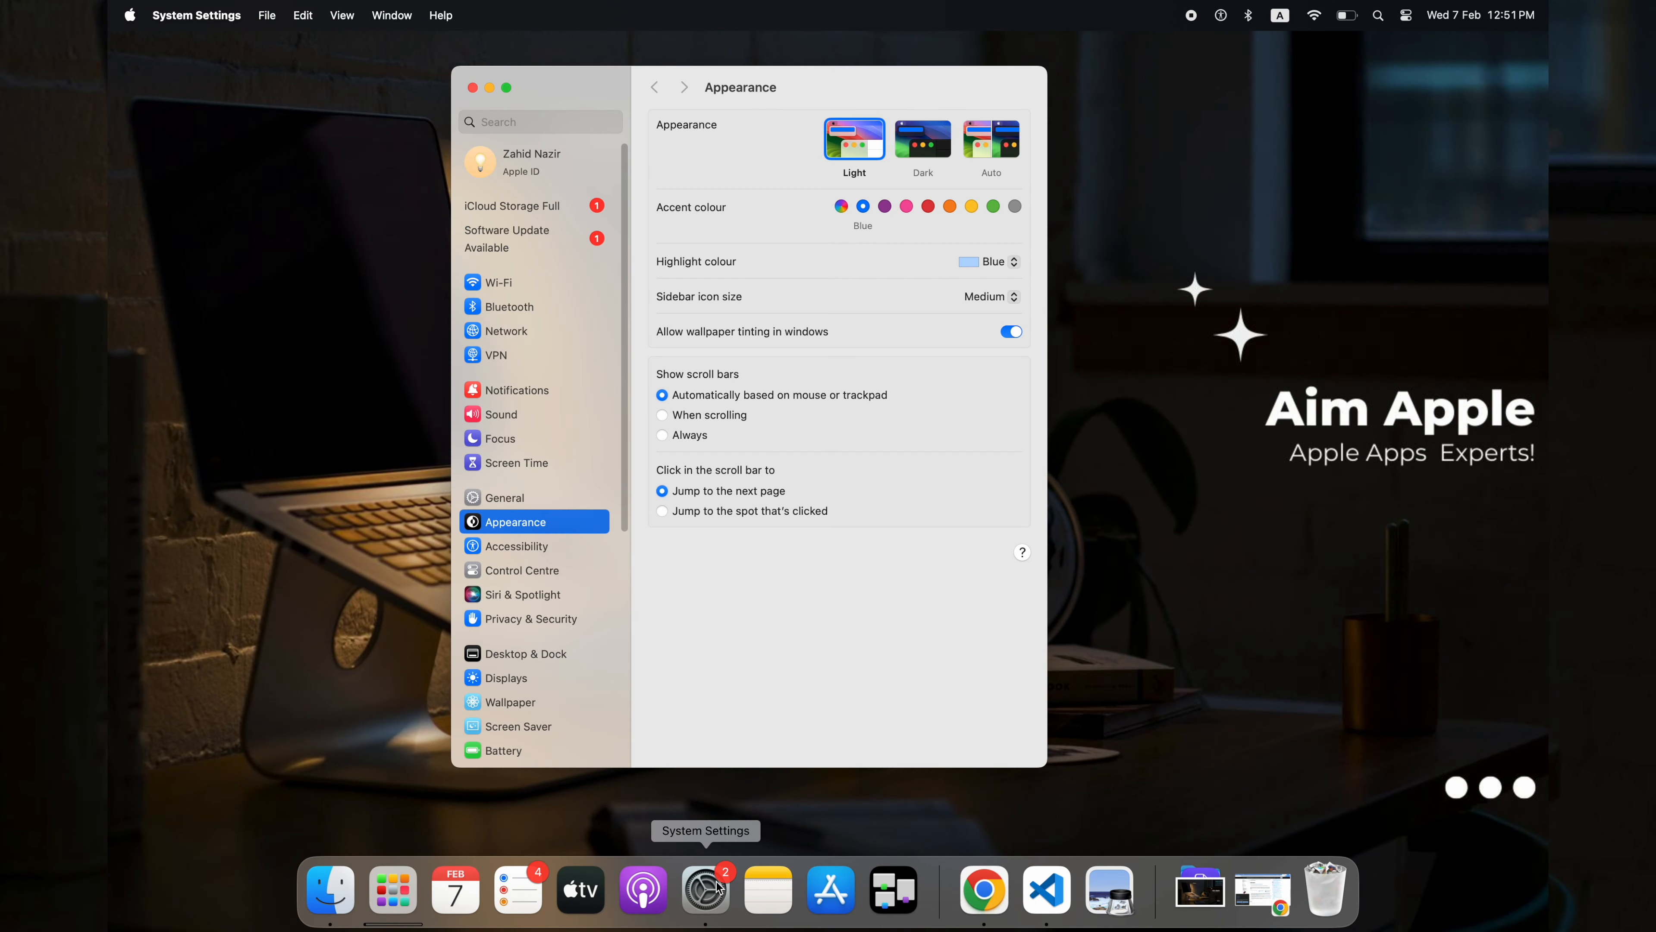
pyautogui.click(502, 750)
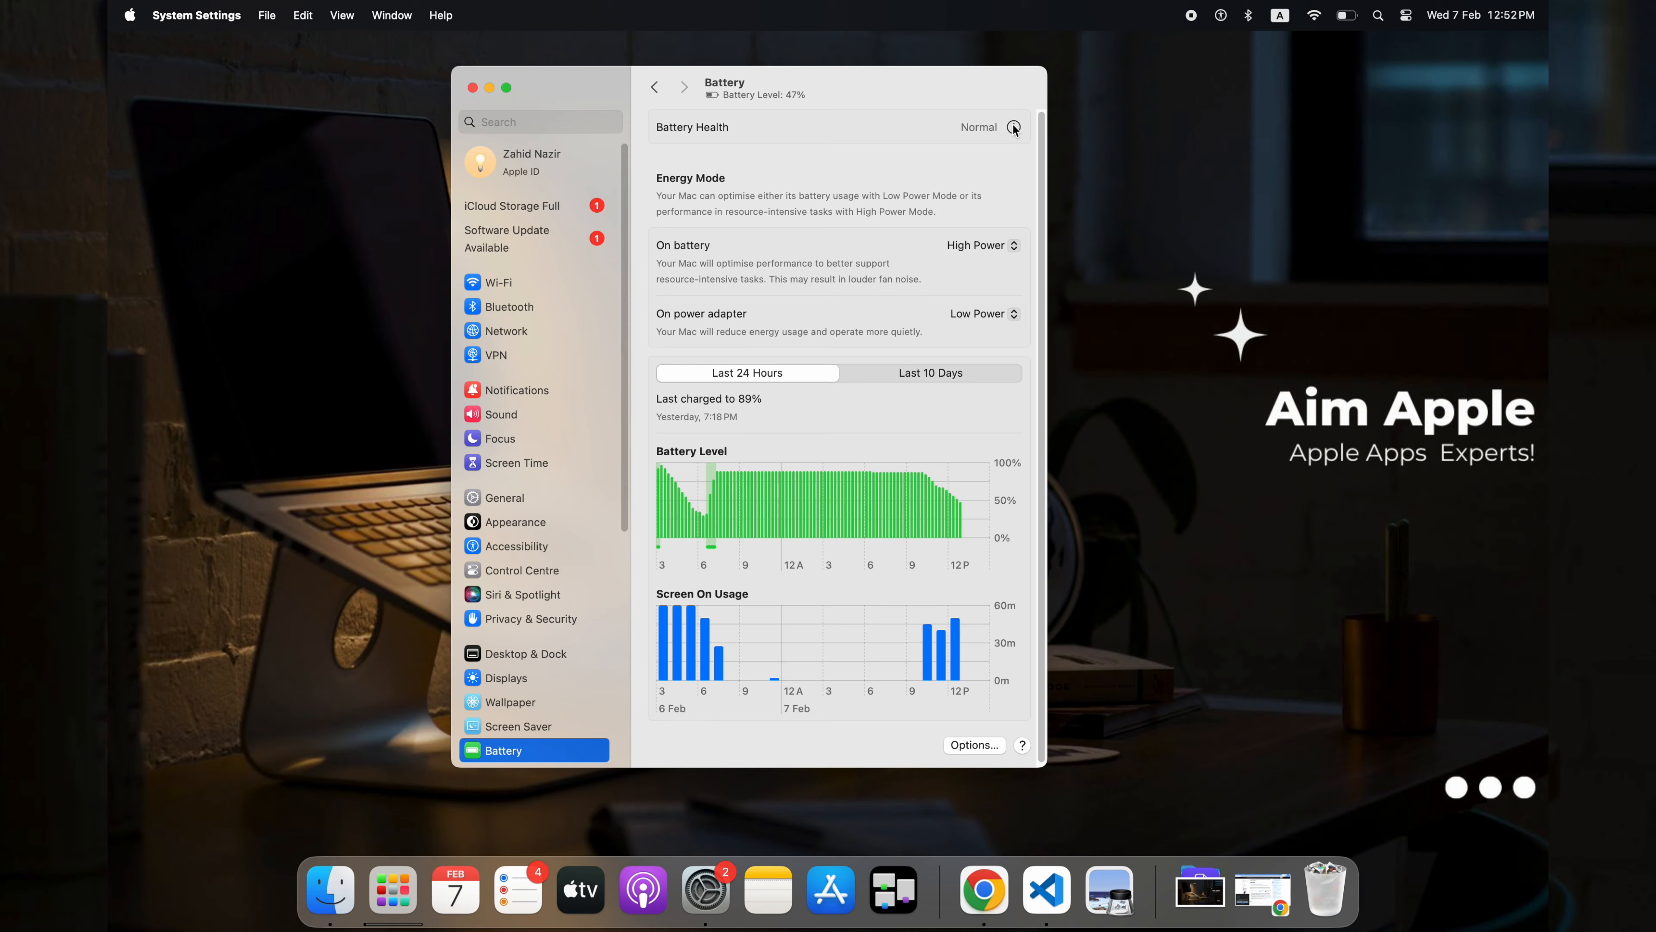
pyautogui.click(1013, 128)
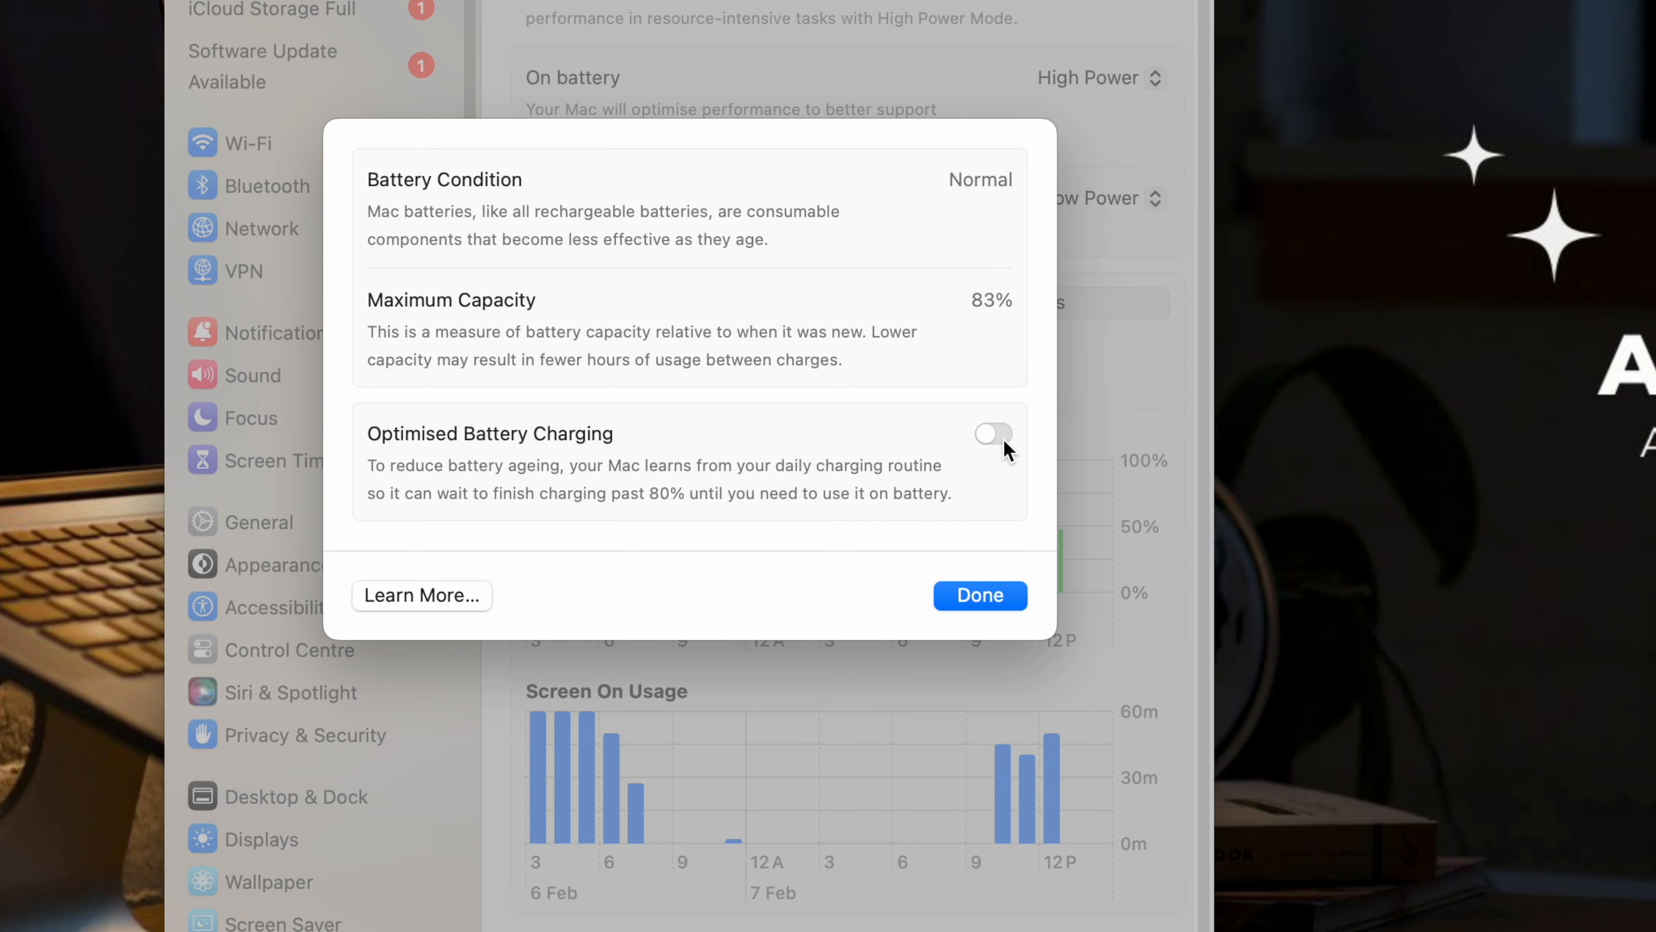
# - Switch on Optimised Battery Charging and confirm with Done, condition Normal at 83%
pyautogui.click(992, 433)
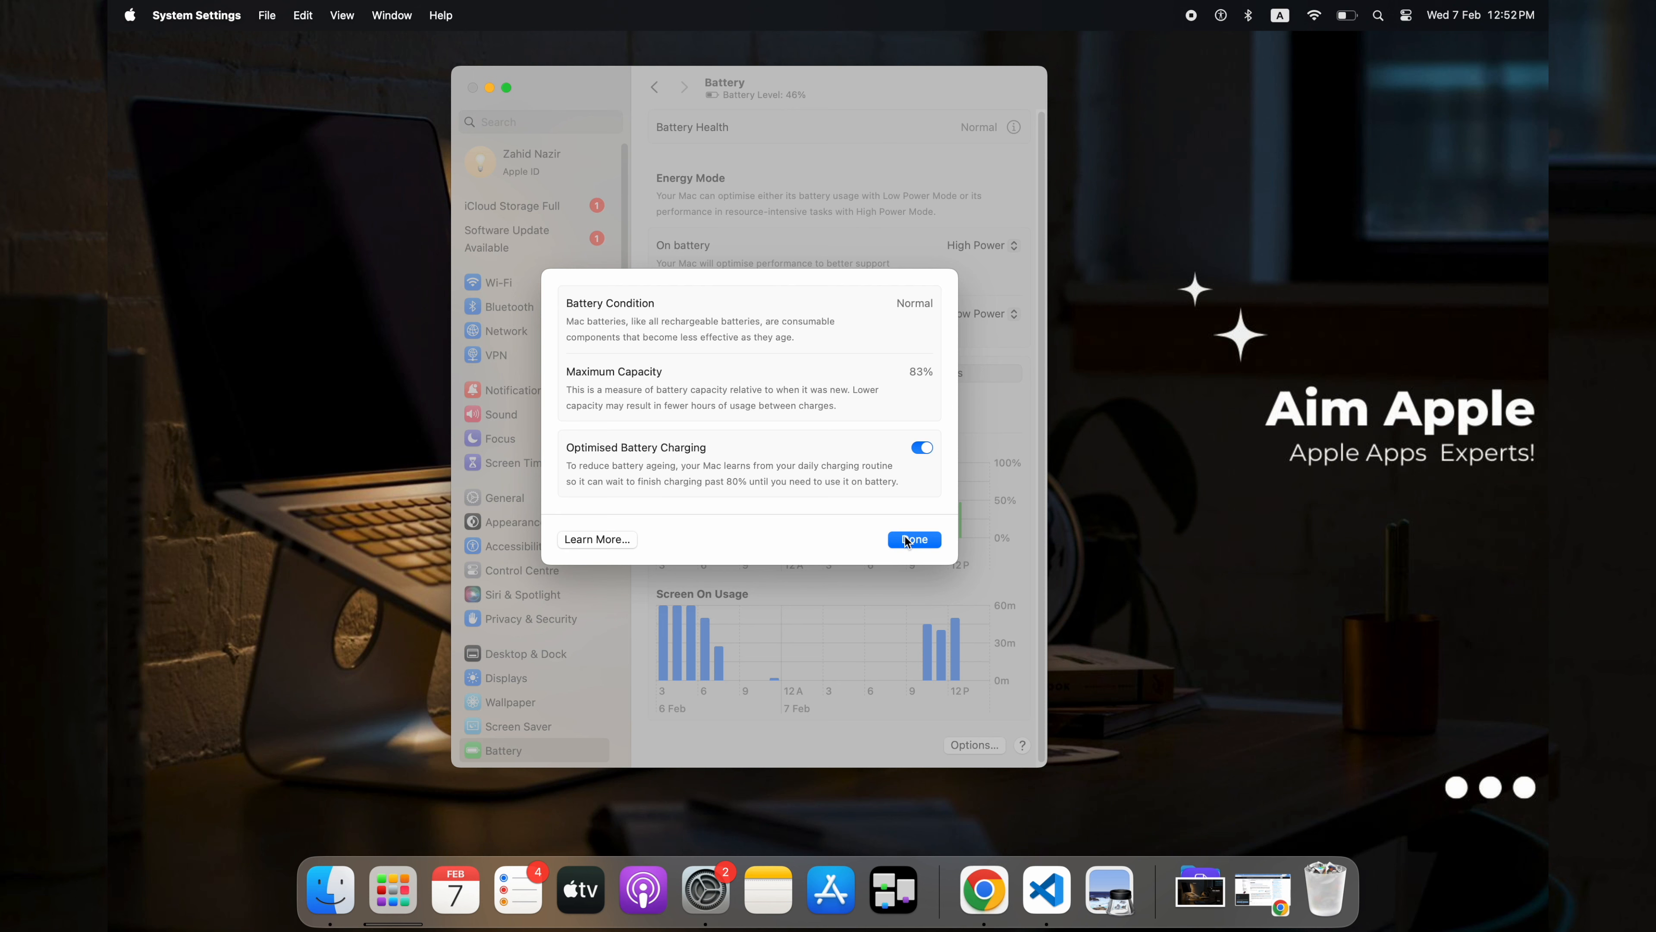
pyautogui.click(913, 539)
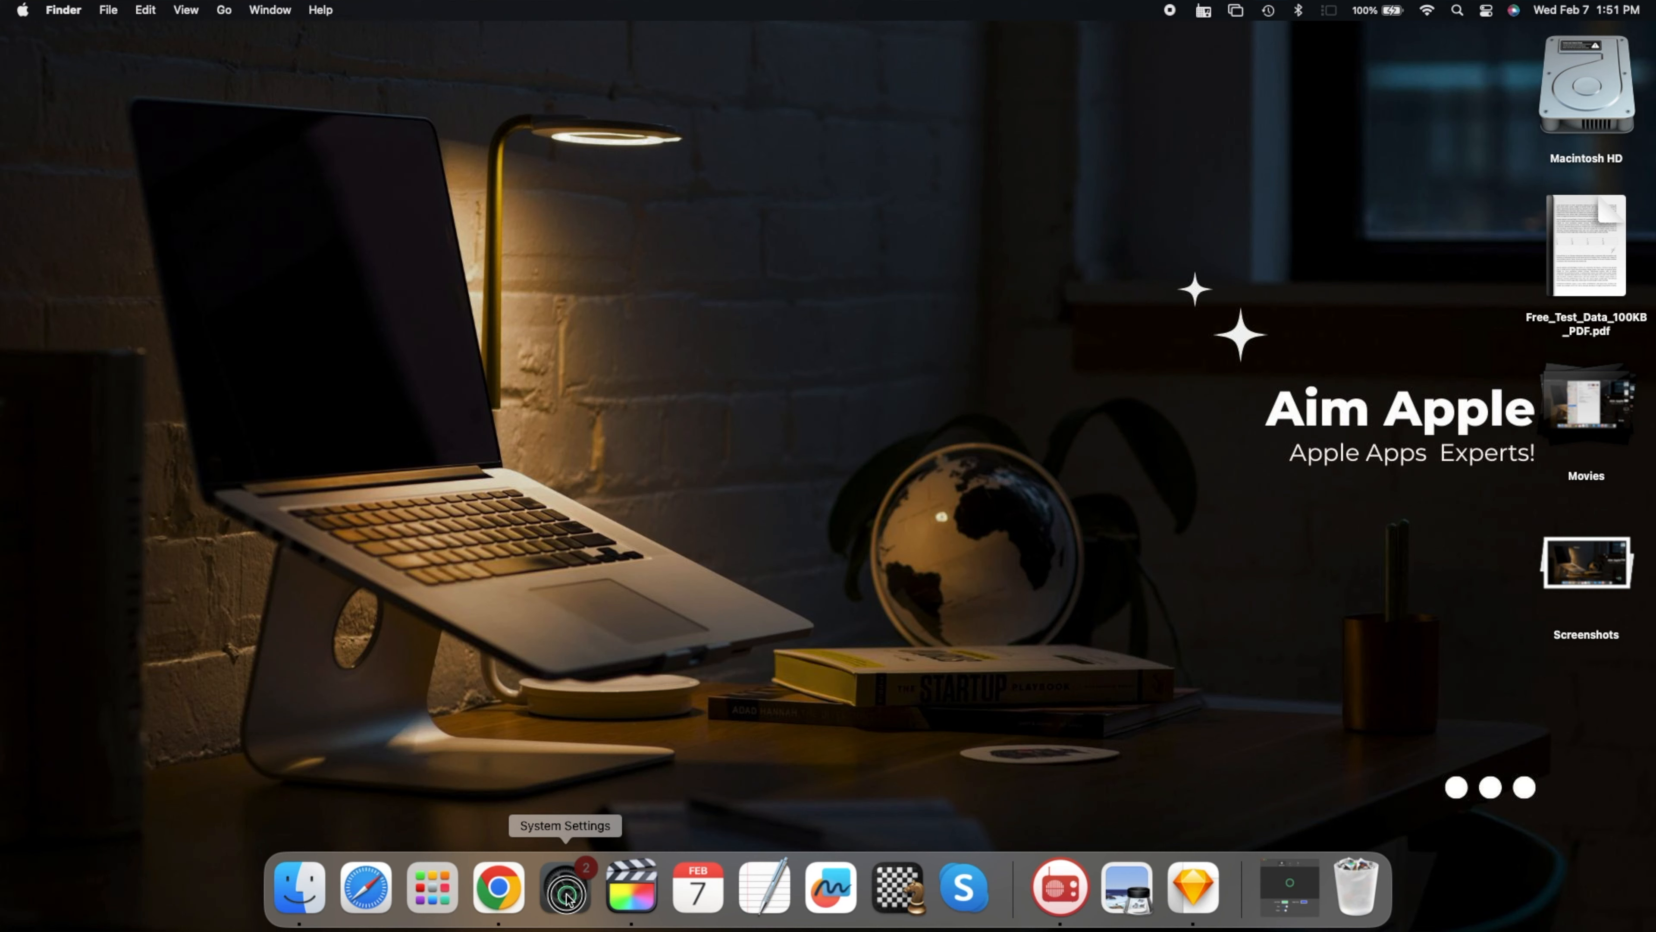
pyautogui.click(565, 887)
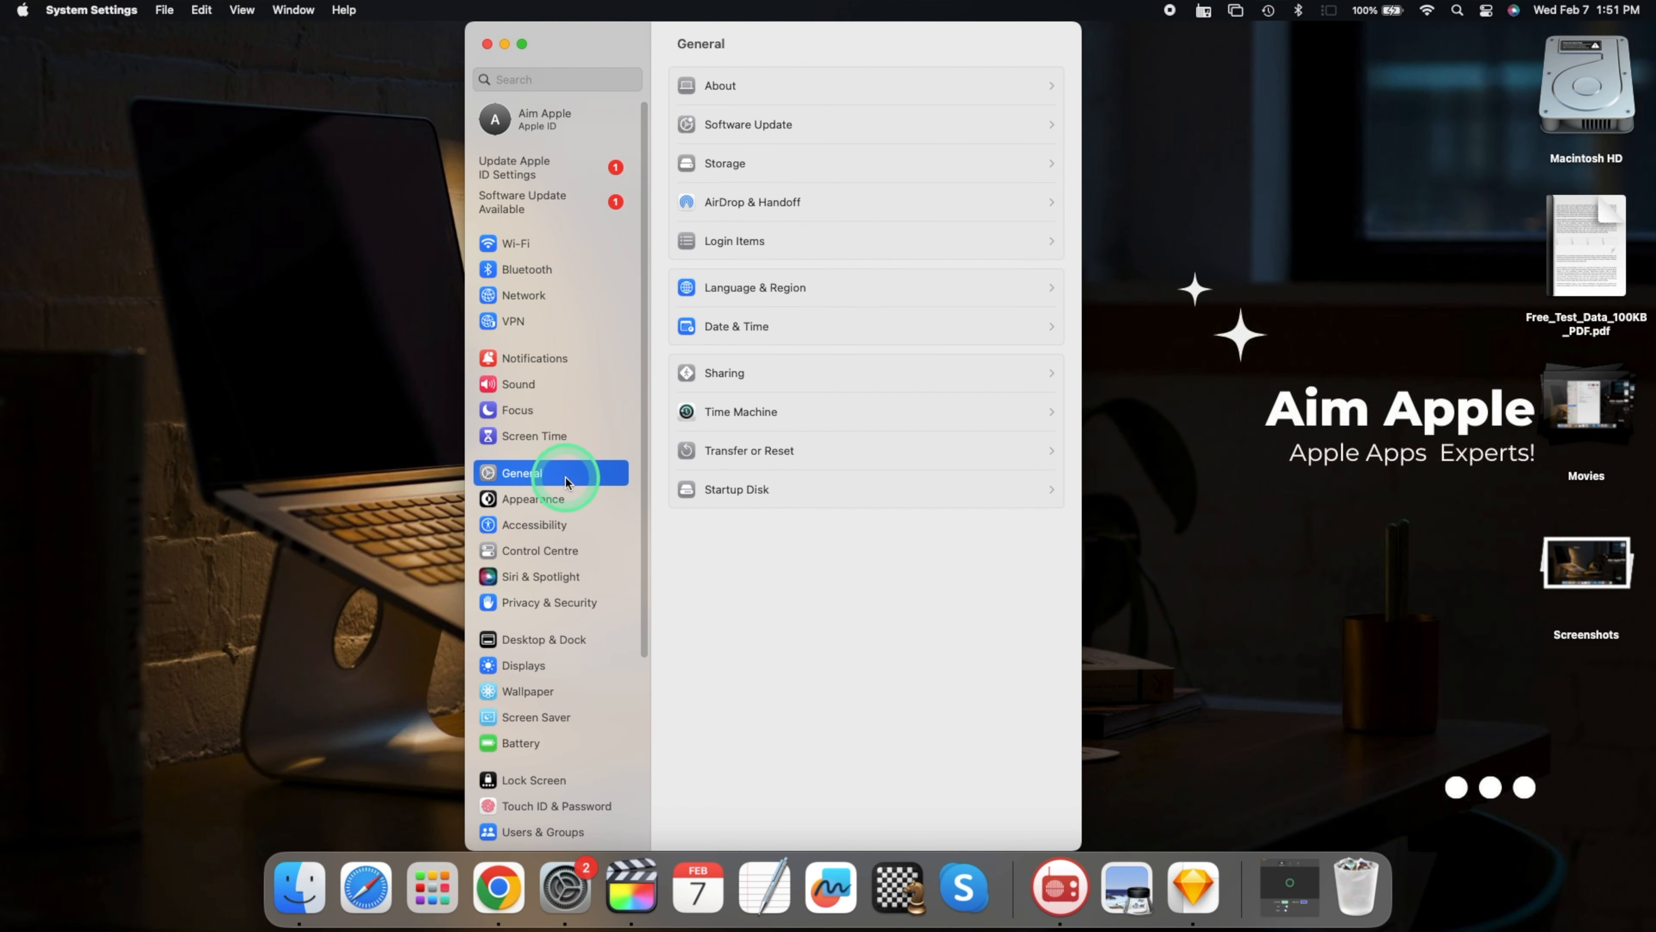
pyautogui.click(725, 163)
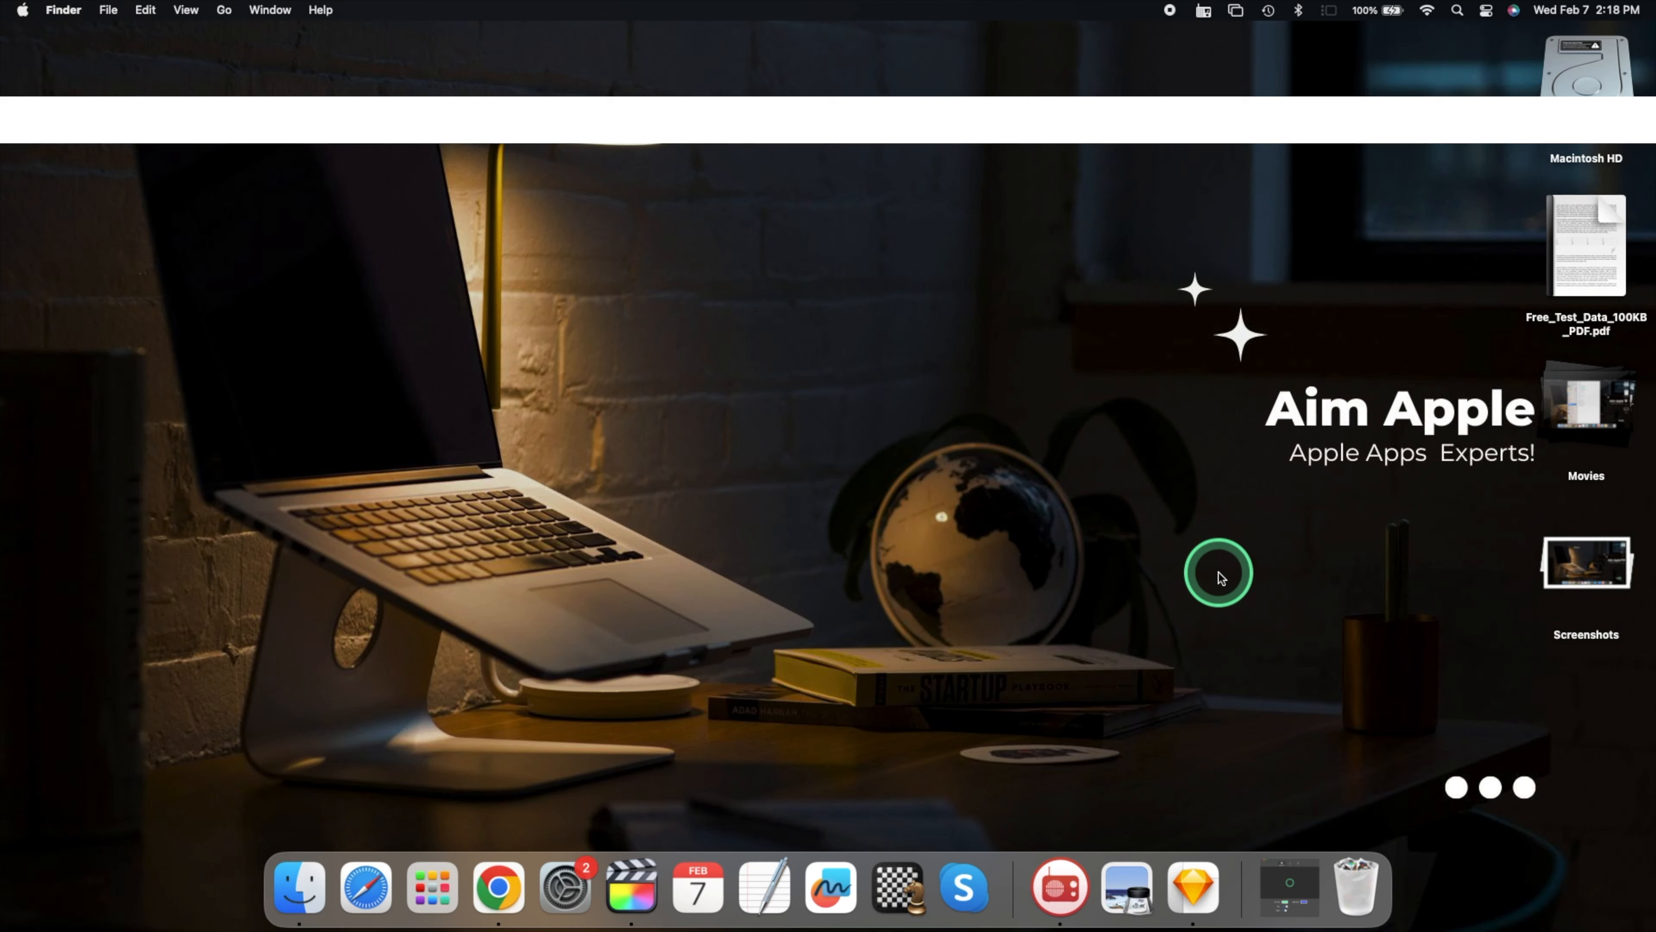
pyautogui.moveTo(564, 888)
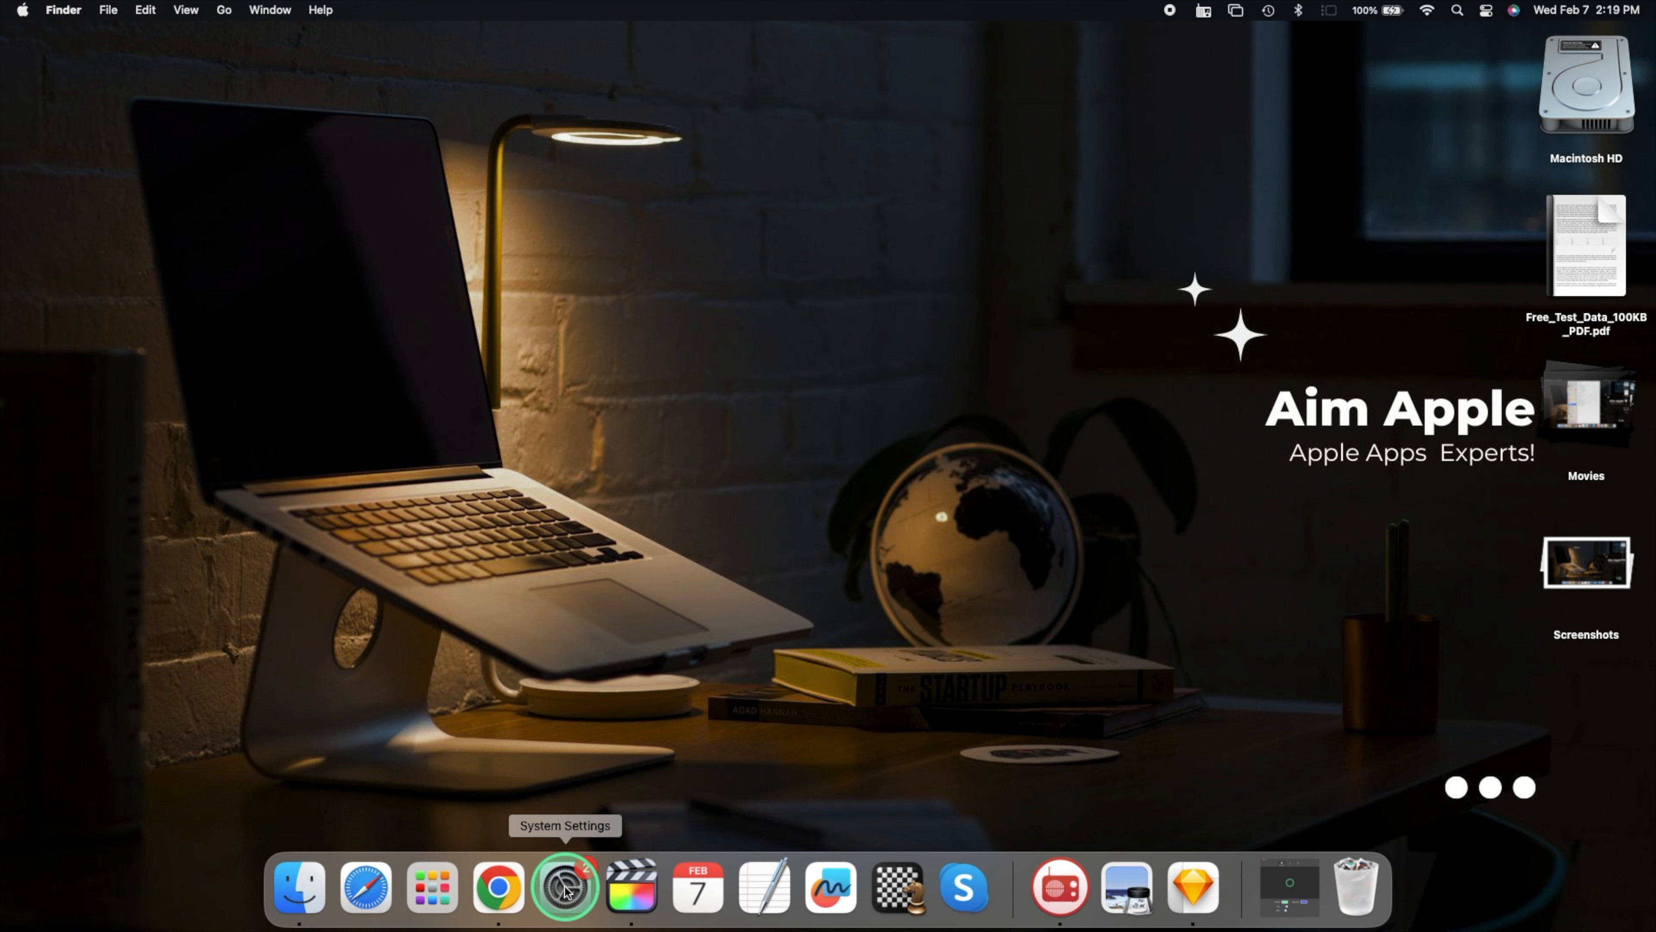
pyautogui.click(564, 887)
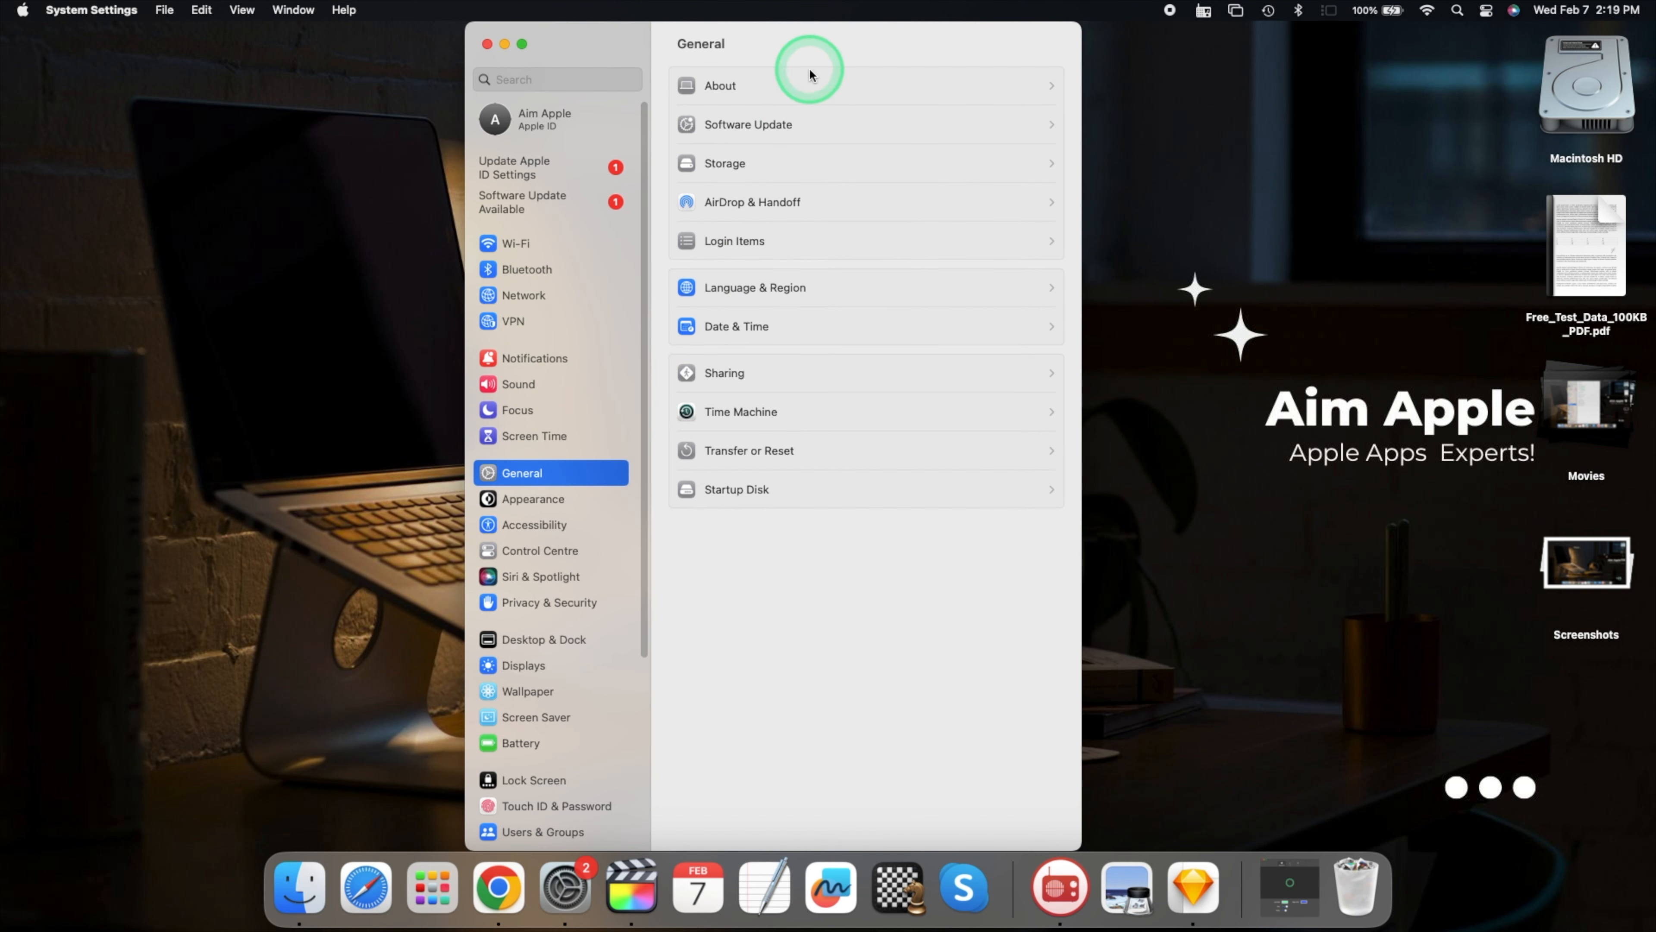
pyautogui.click(748, 124)
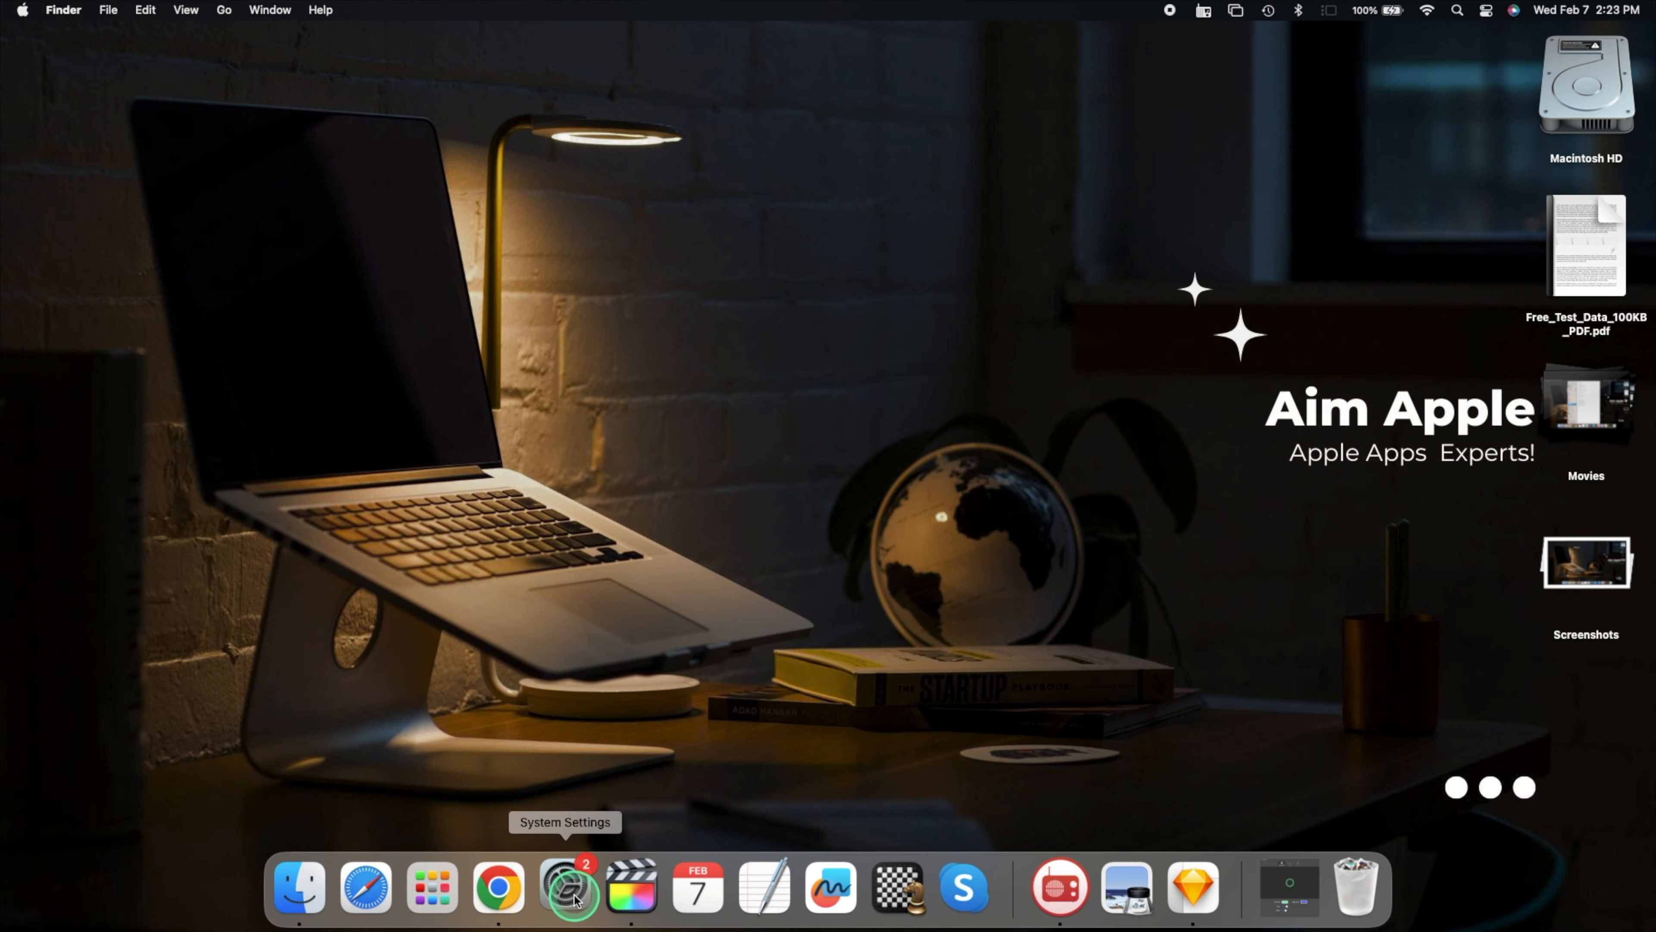
# - Show the Battery Health details with the Service Recommended warning and charging options
pyautogui.click(568, 886)
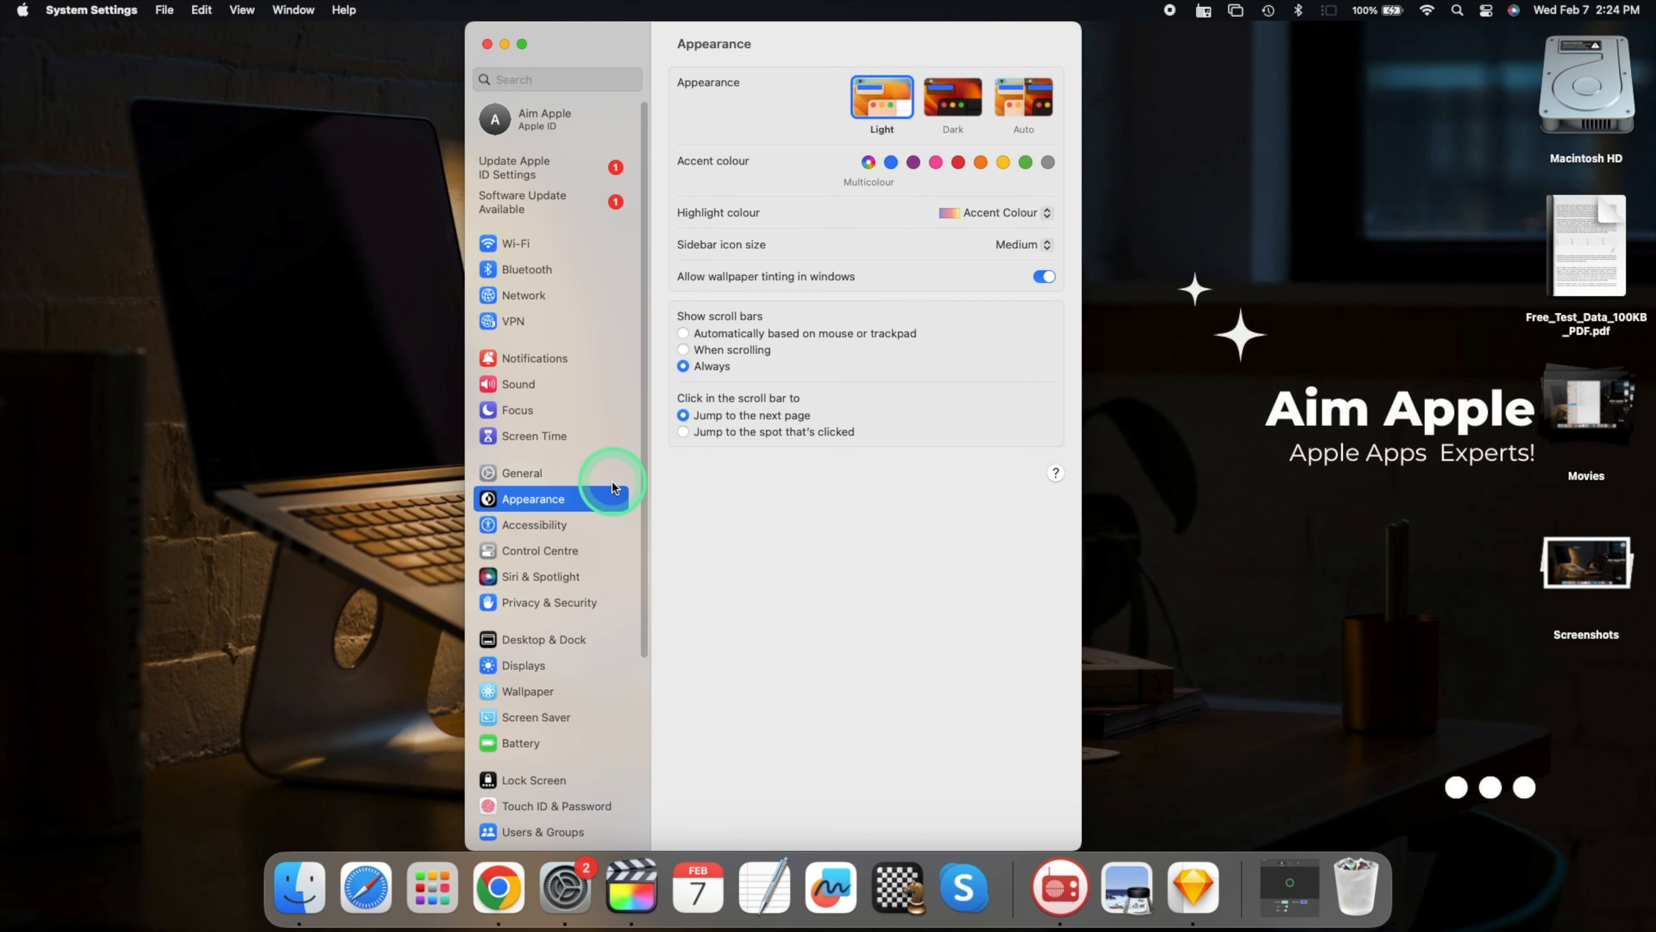
pyautogui.click(521, 573)
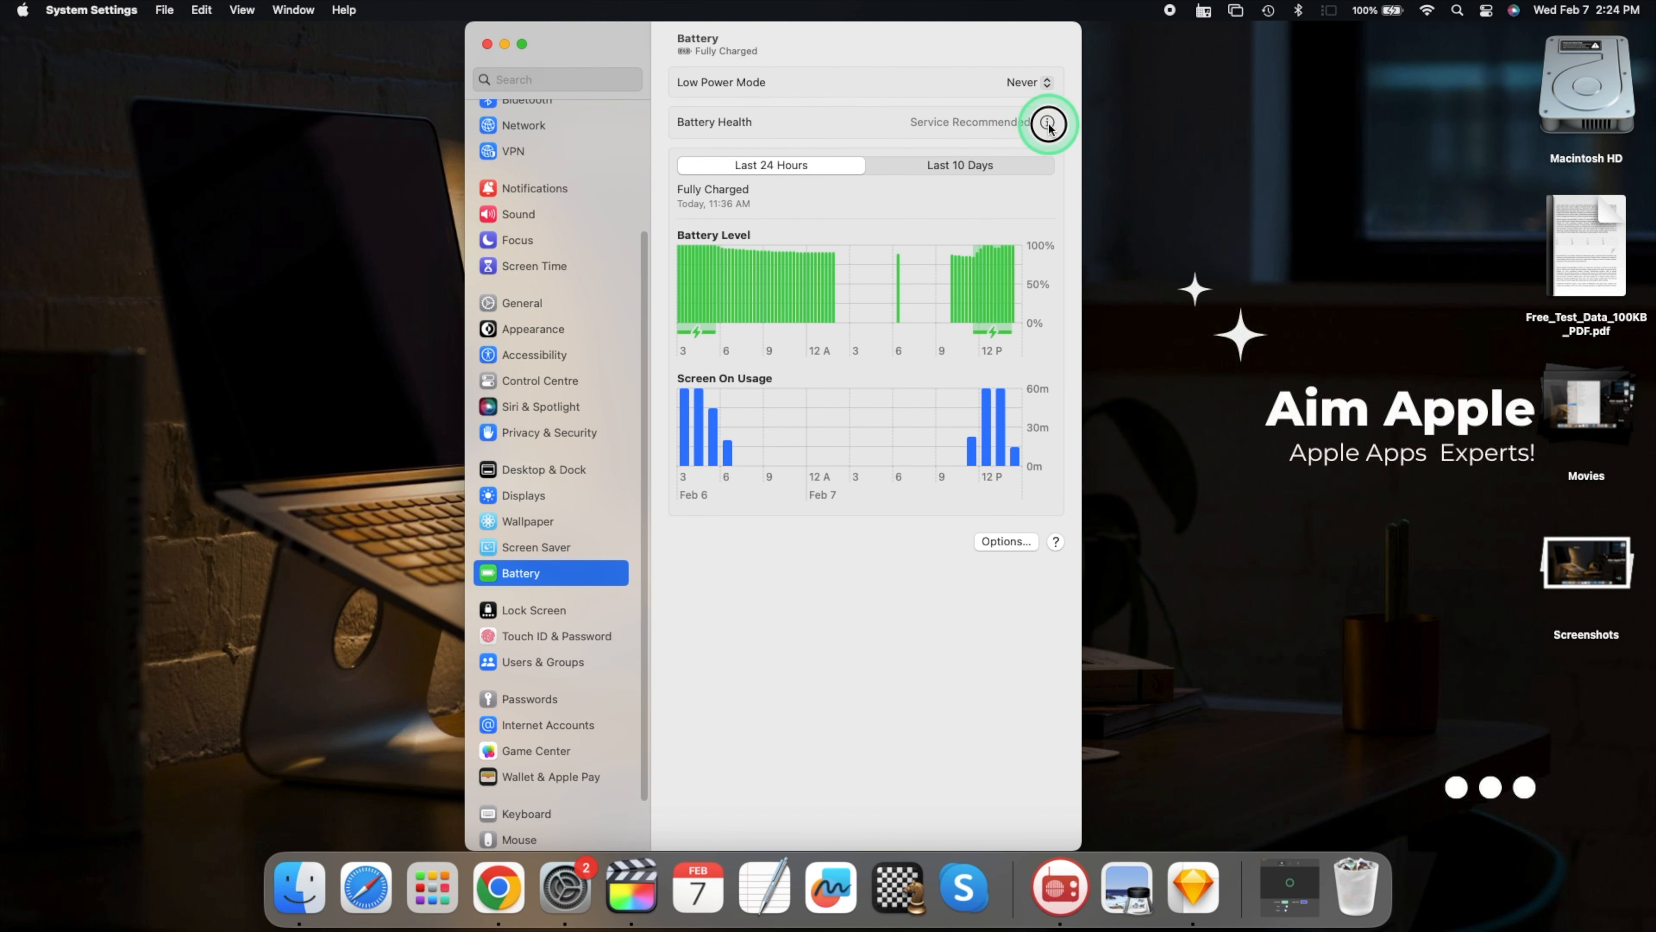
pyautogui.click(1047, 122)
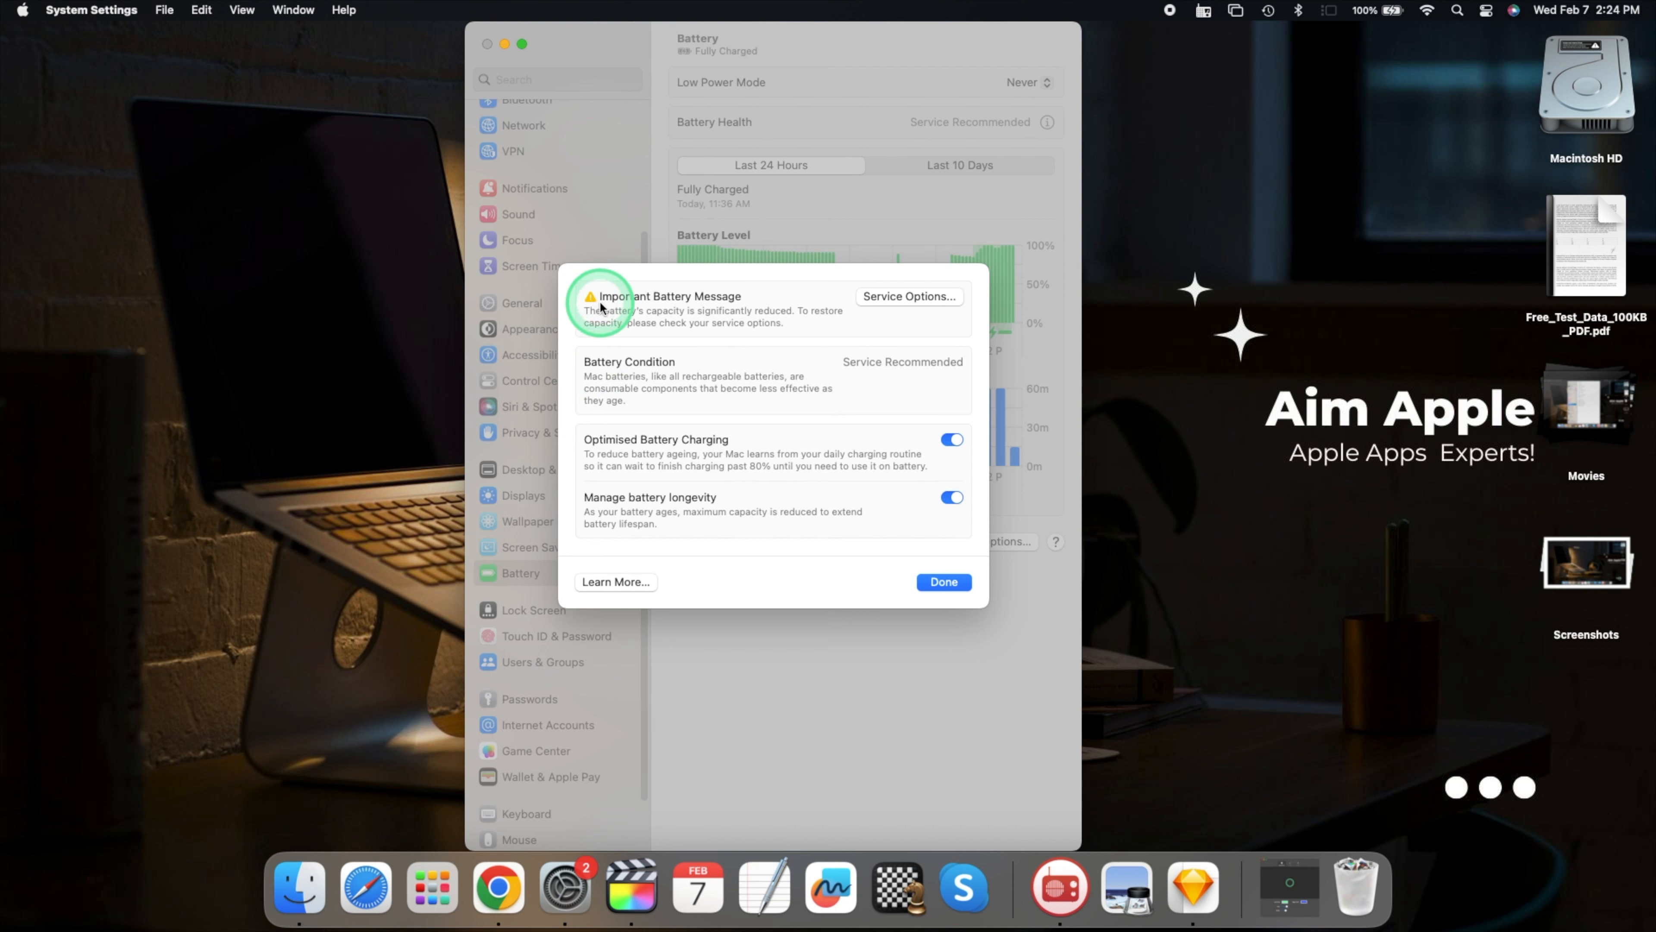
pyautogui.moveTo(927, 319)
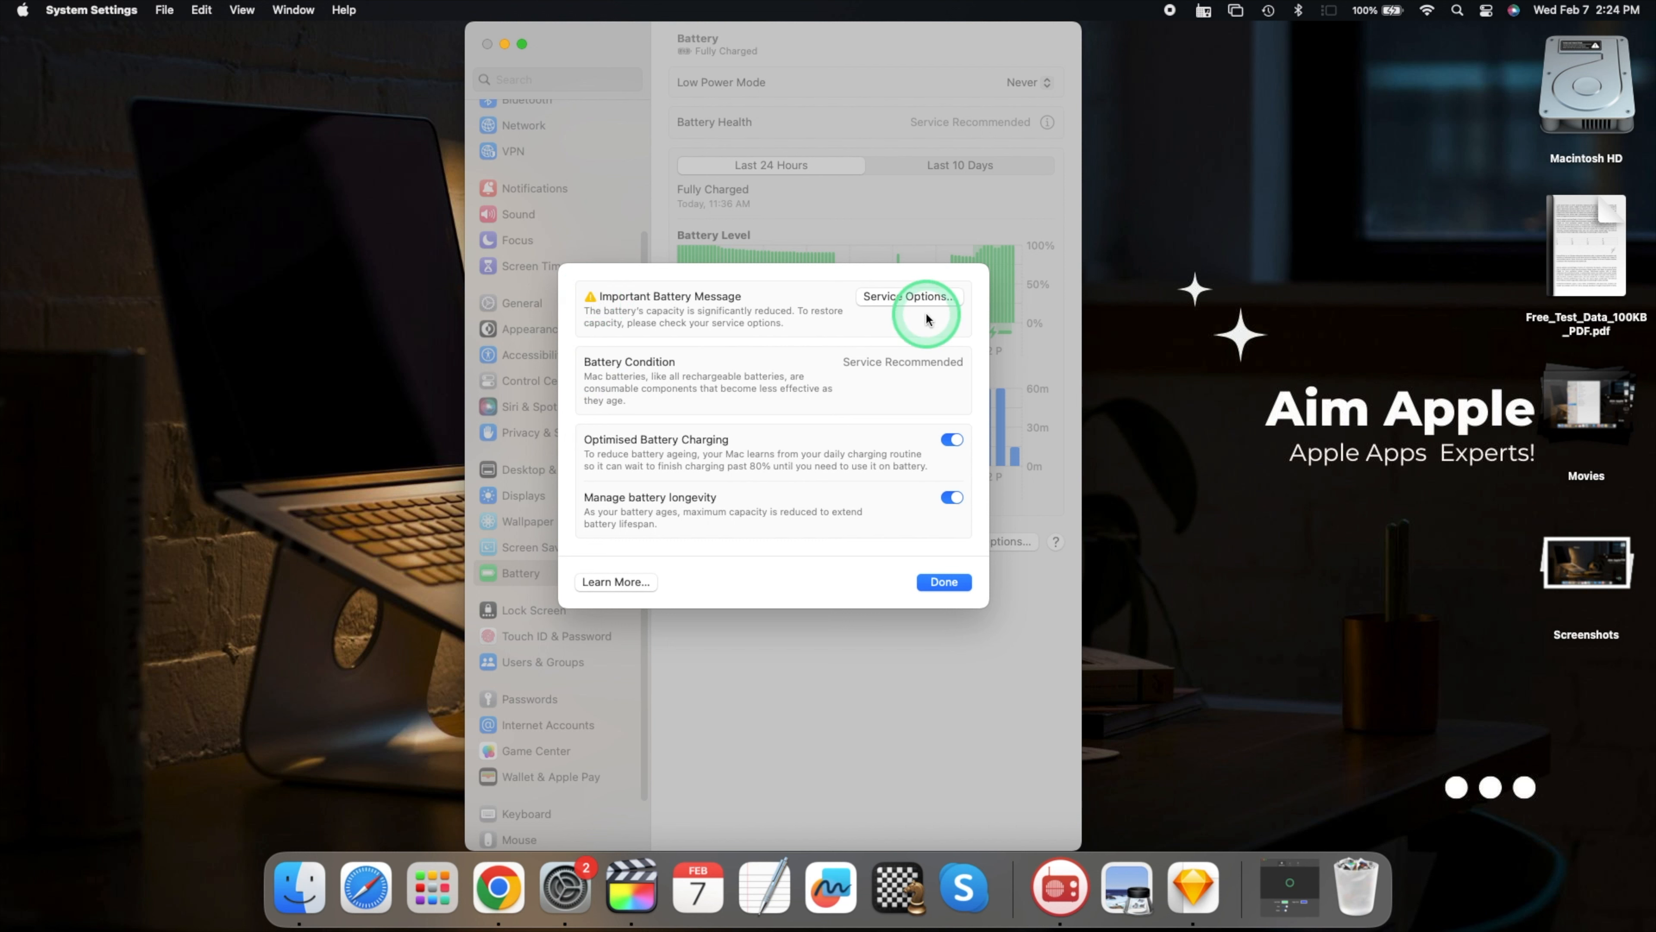